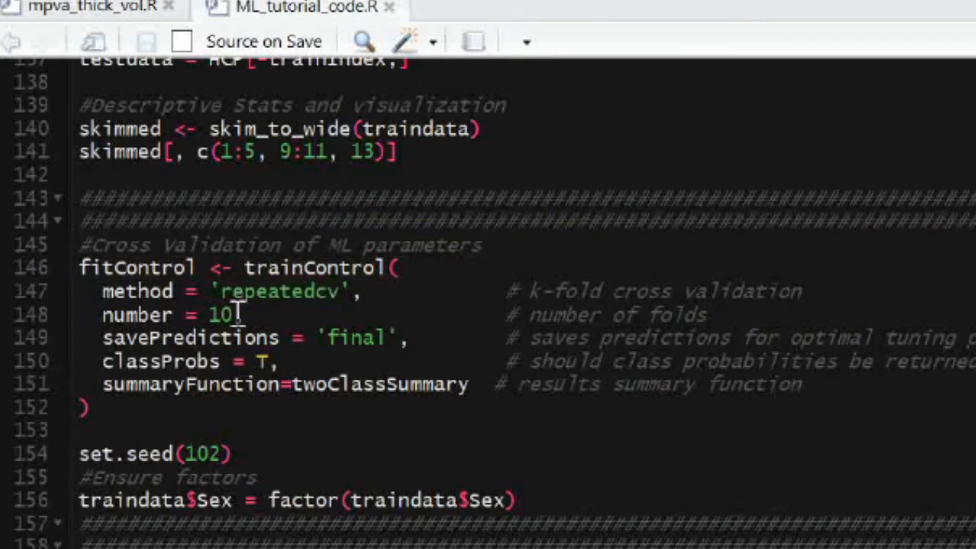
Step: Run the fitControl trainControl block (repeated 10-fold CV, two-class summary) in the console
left_click(347, 337)
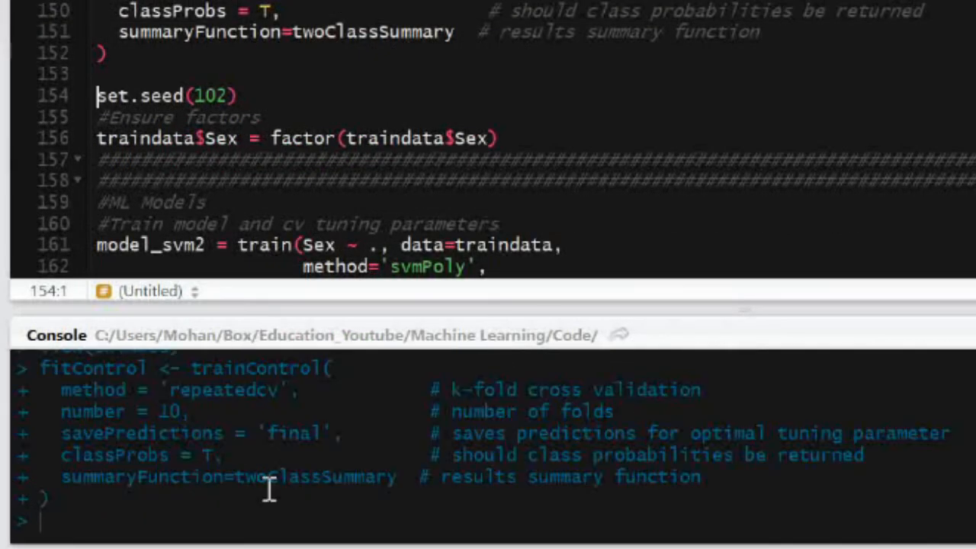
Step: Print fitControl in the console, review savePredictions final and classProbs TRUE, then return to the set.seed line
type("fit")
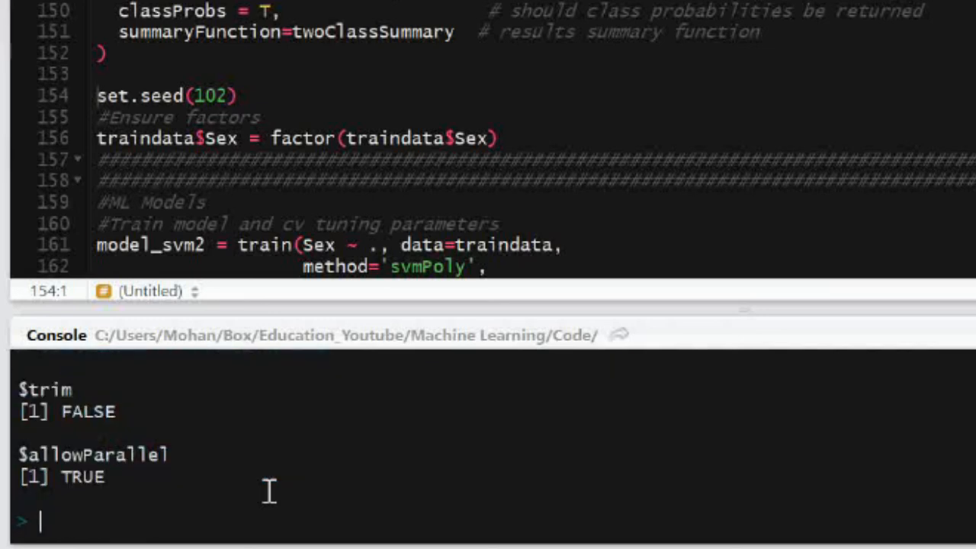
scroll("up", 3)
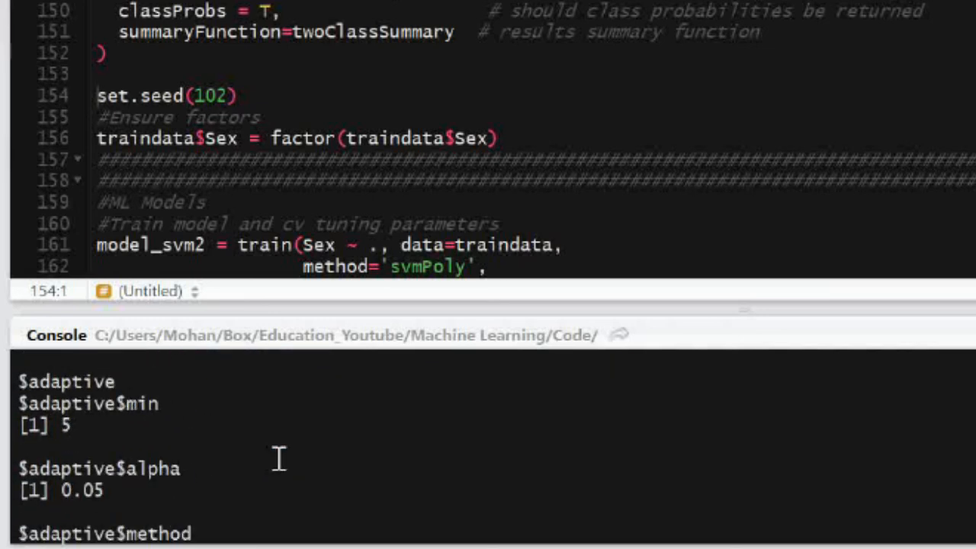
scroll("down", 3)
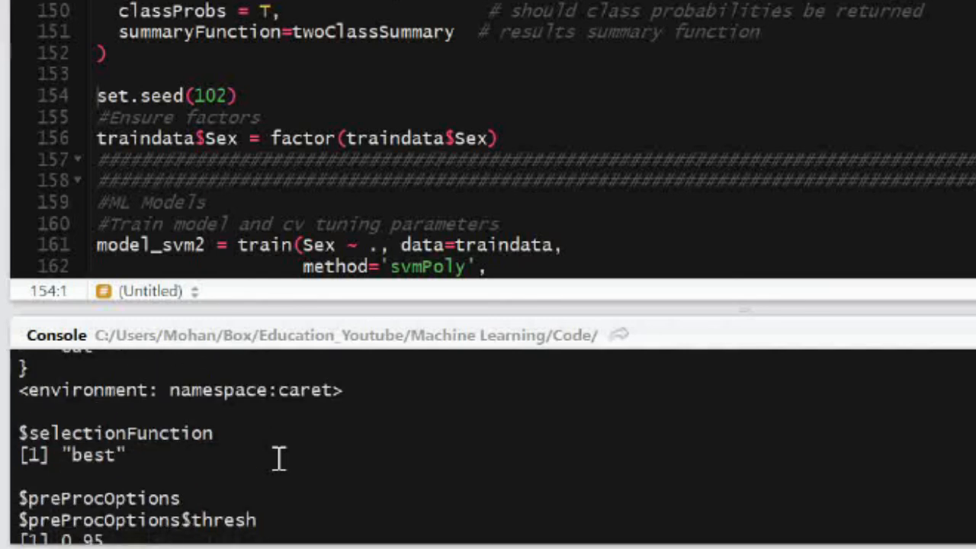
scroll("down", 3)
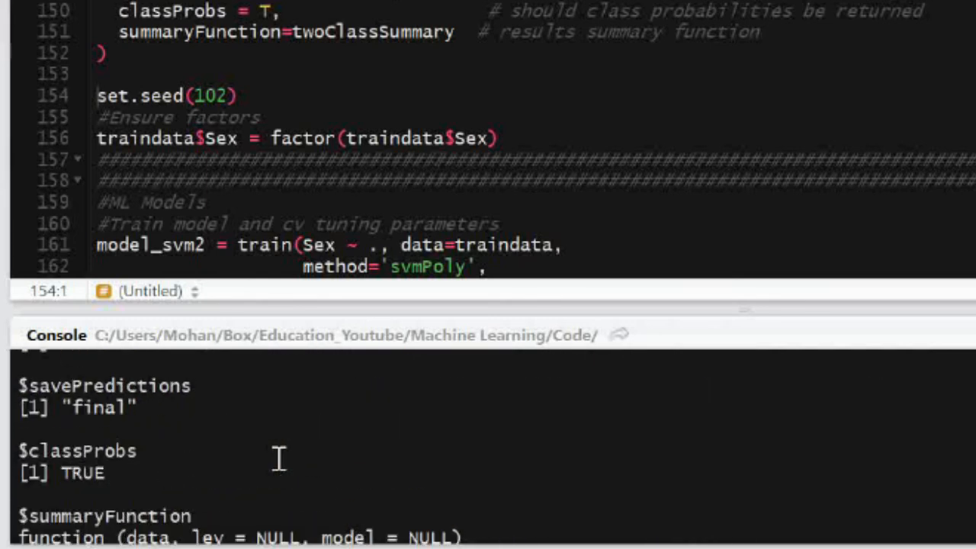
left_click(237, 95)
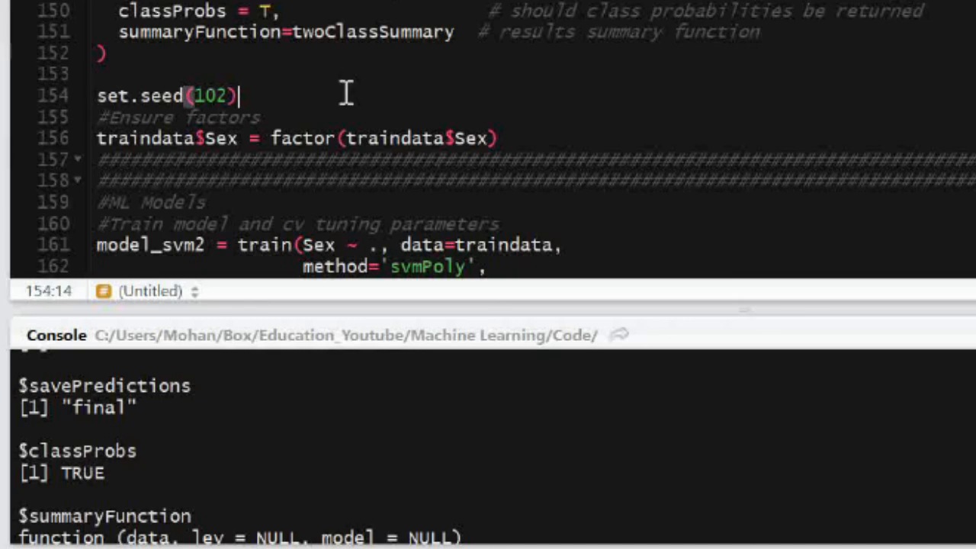